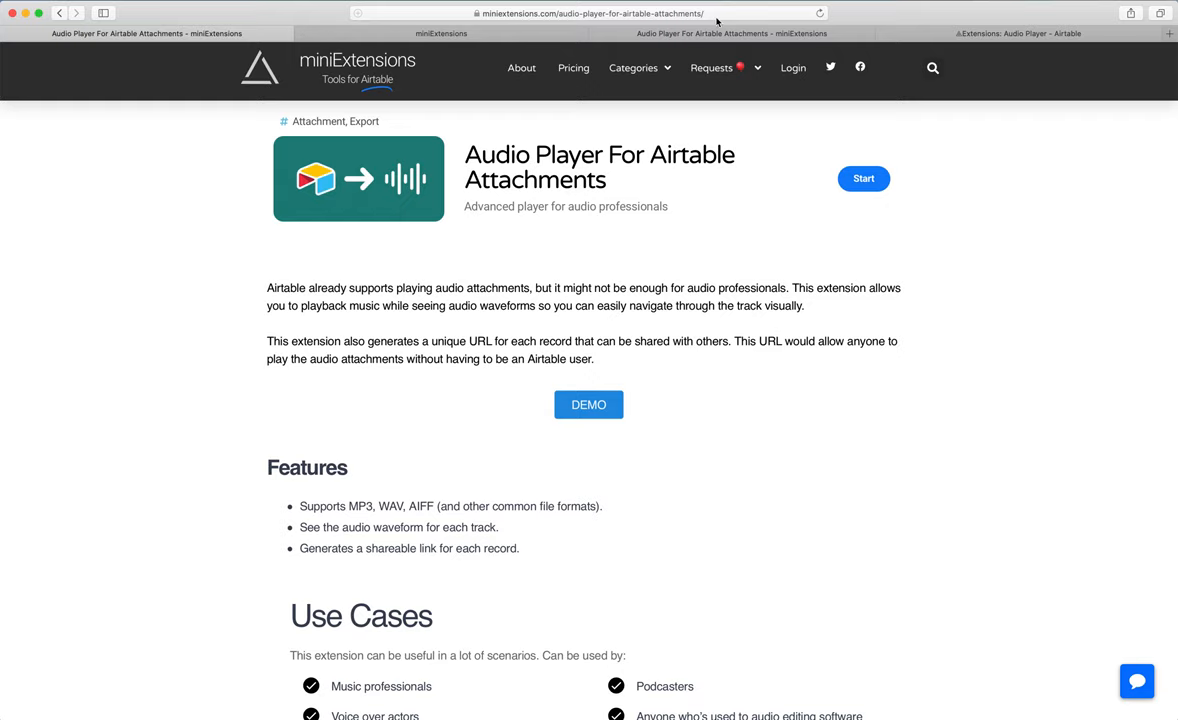
Scroll down the Audio Player product page toward the Sample Airtable View link.
scroll(down, 3)
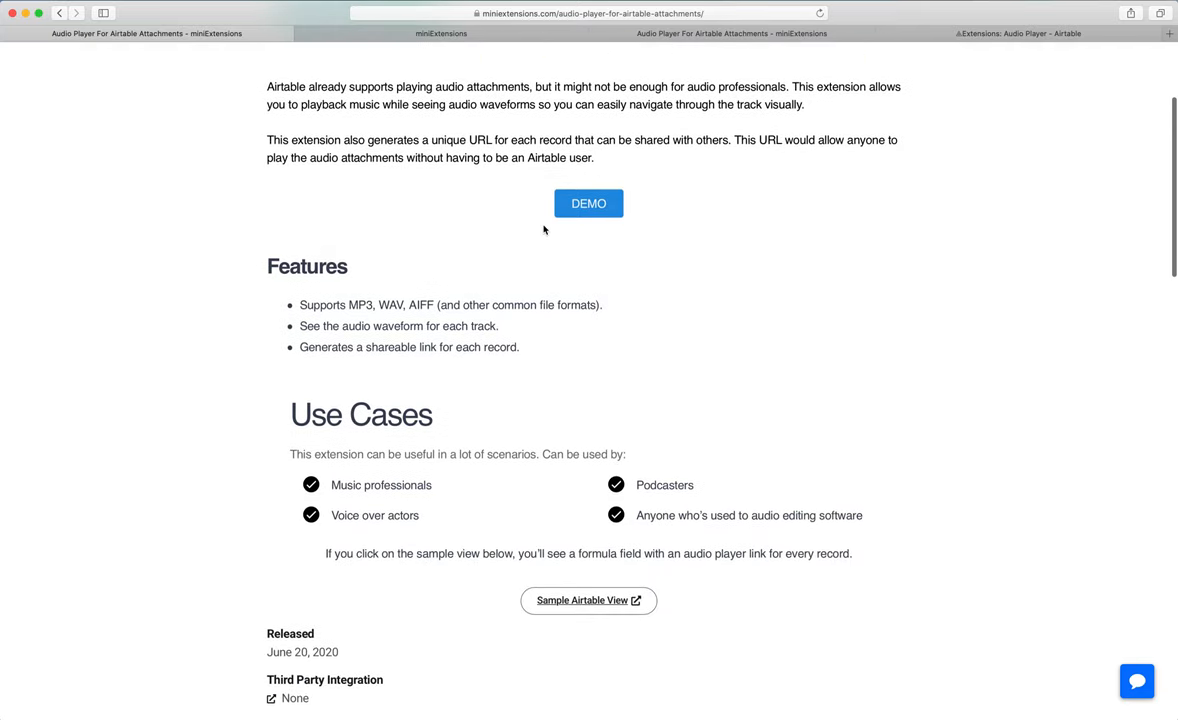
scroll(down, 3)
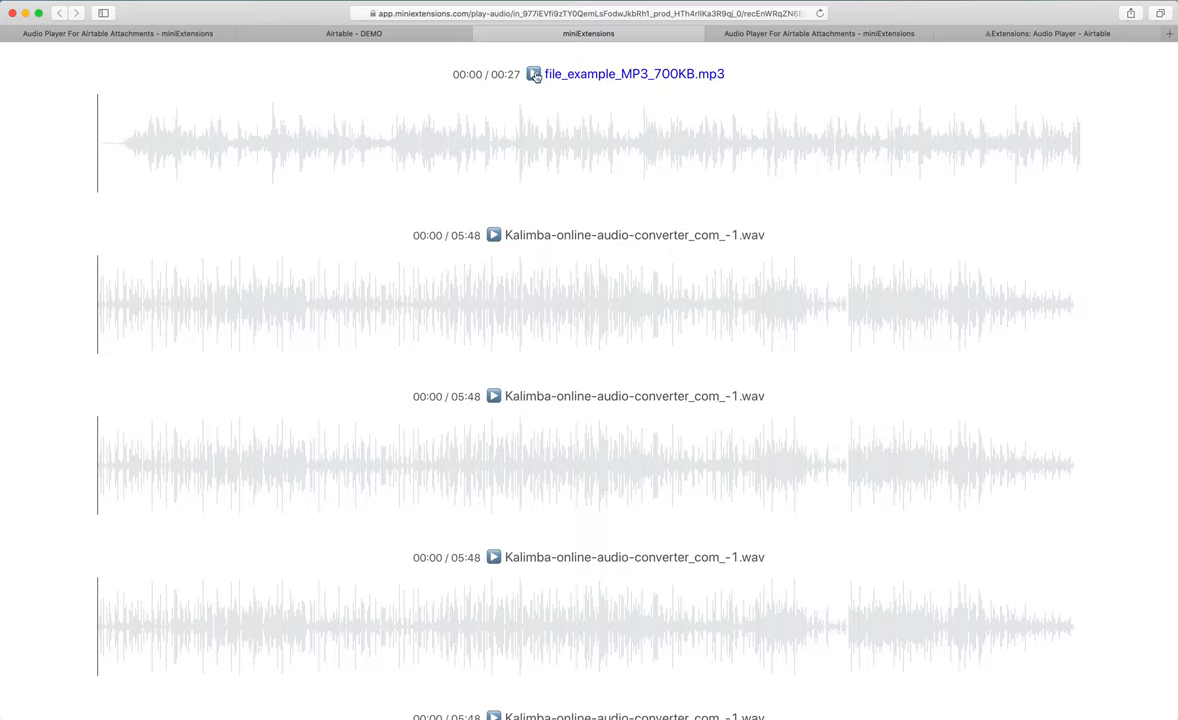
Play and seek within the MP3 track's waveform, then play the second Kalimba track.
click(536, 74)
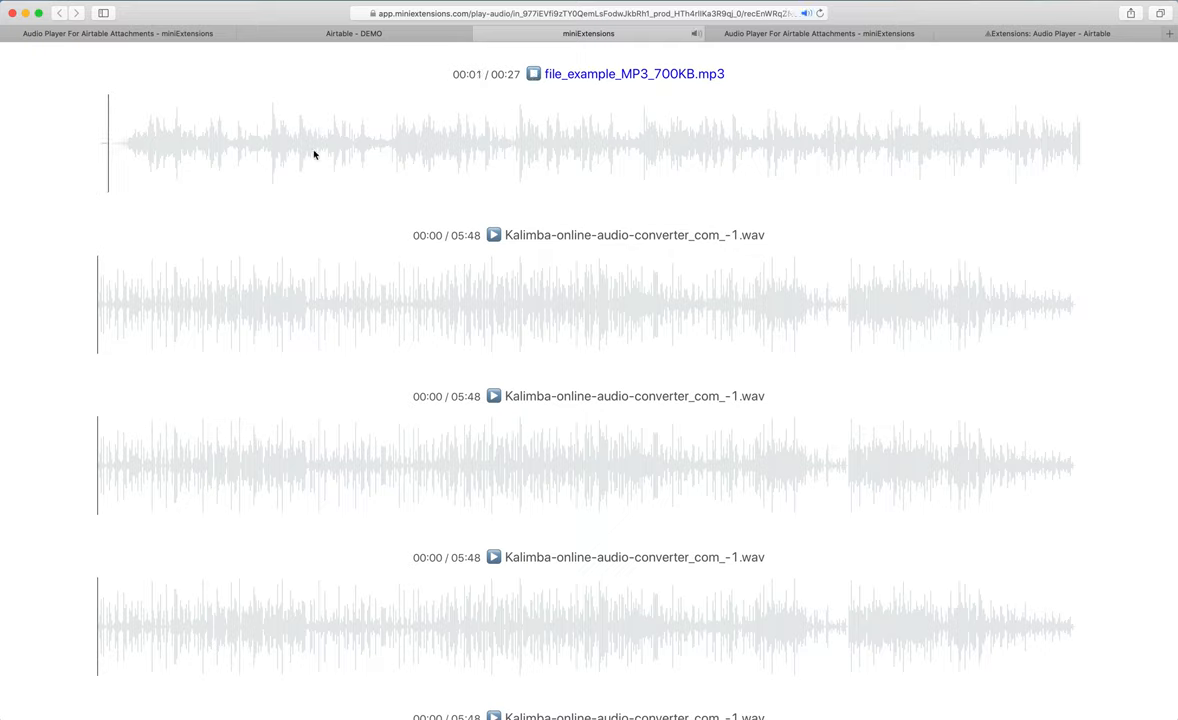
click(532, 72)
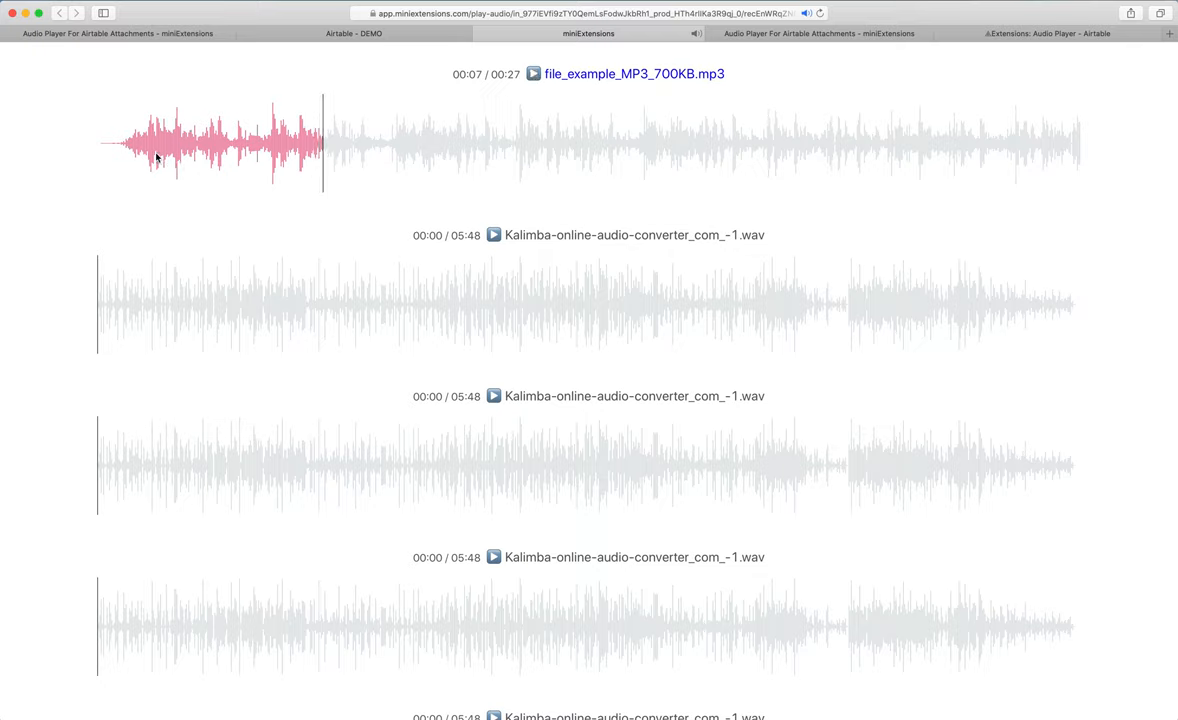
click(492, 236)
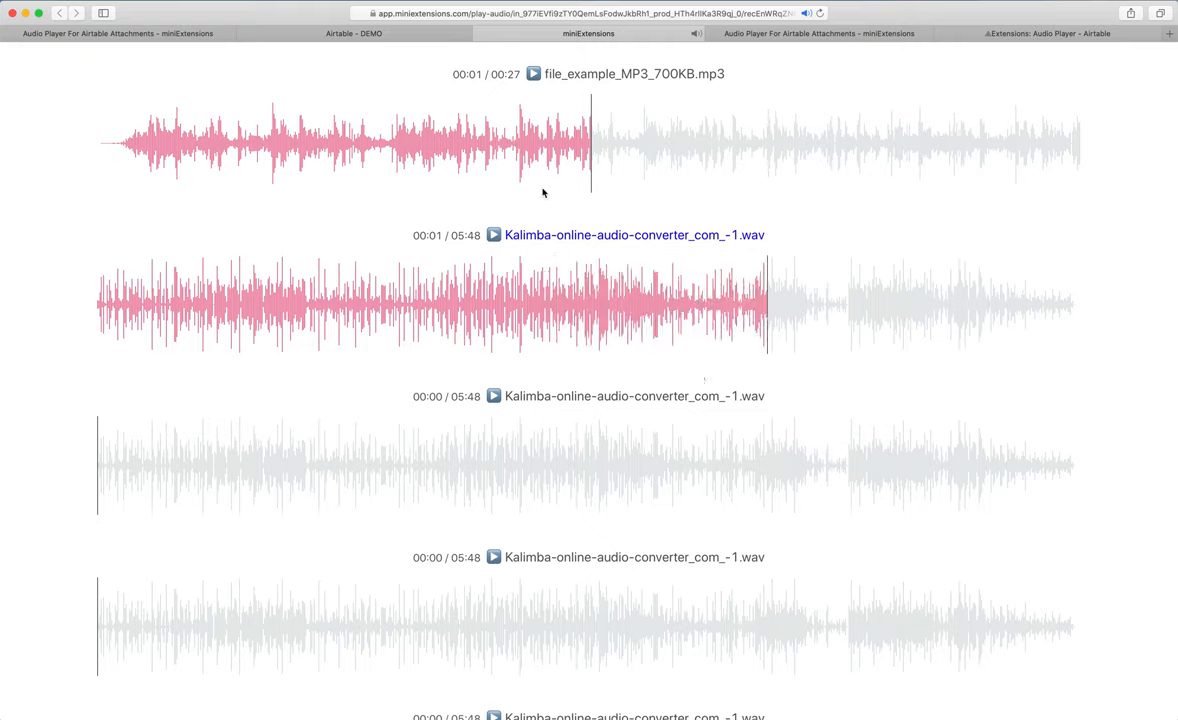
mouse_move(470, 460)
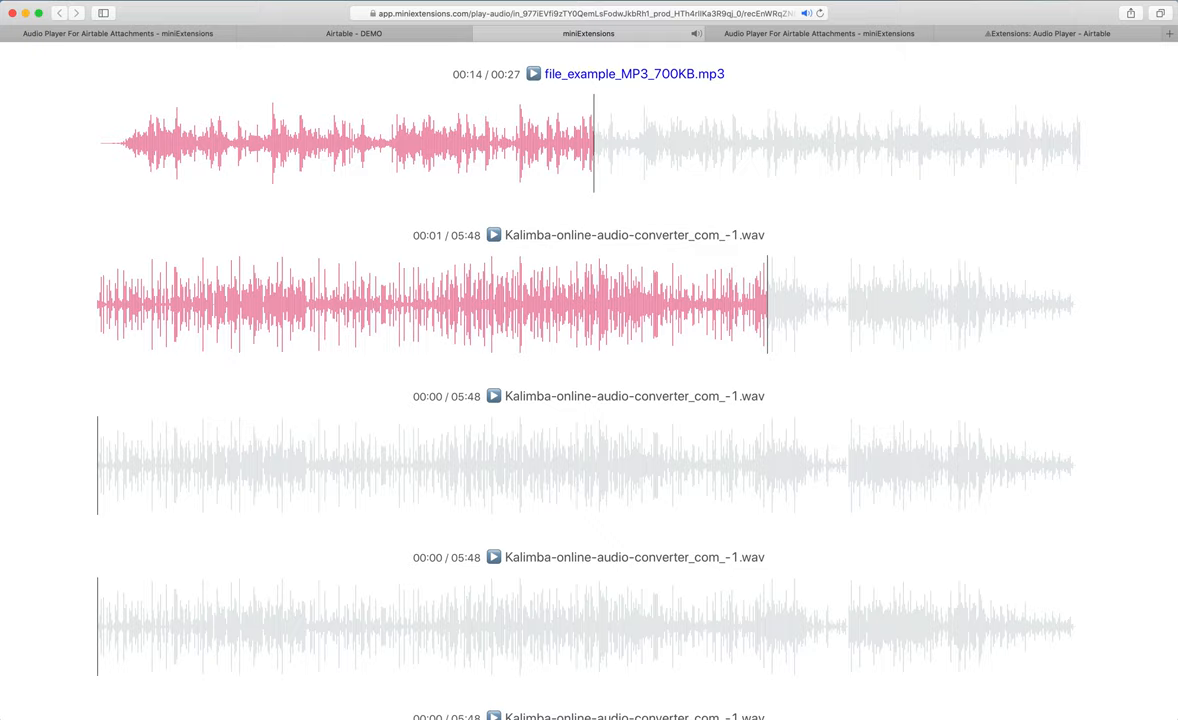
mouse_move(476, 168)
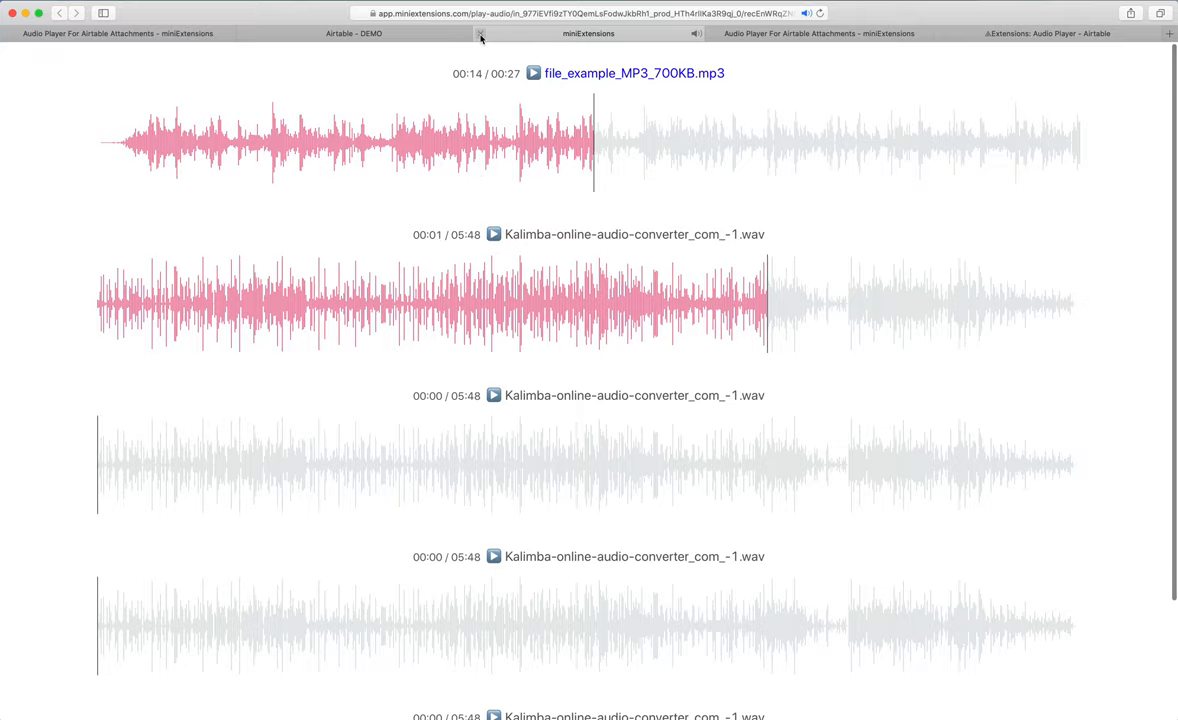
Add Second Music alongside Music in the Audio Airtable Field(s) selection.
click(352, 32)
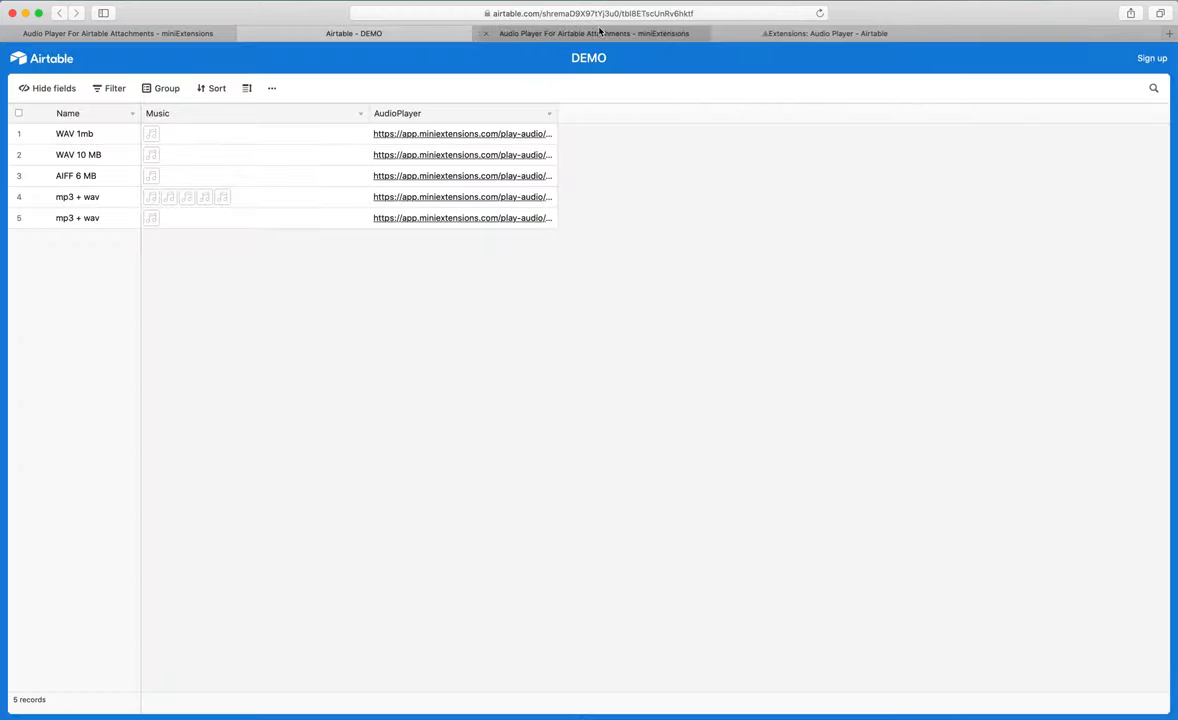
click(592, 32)
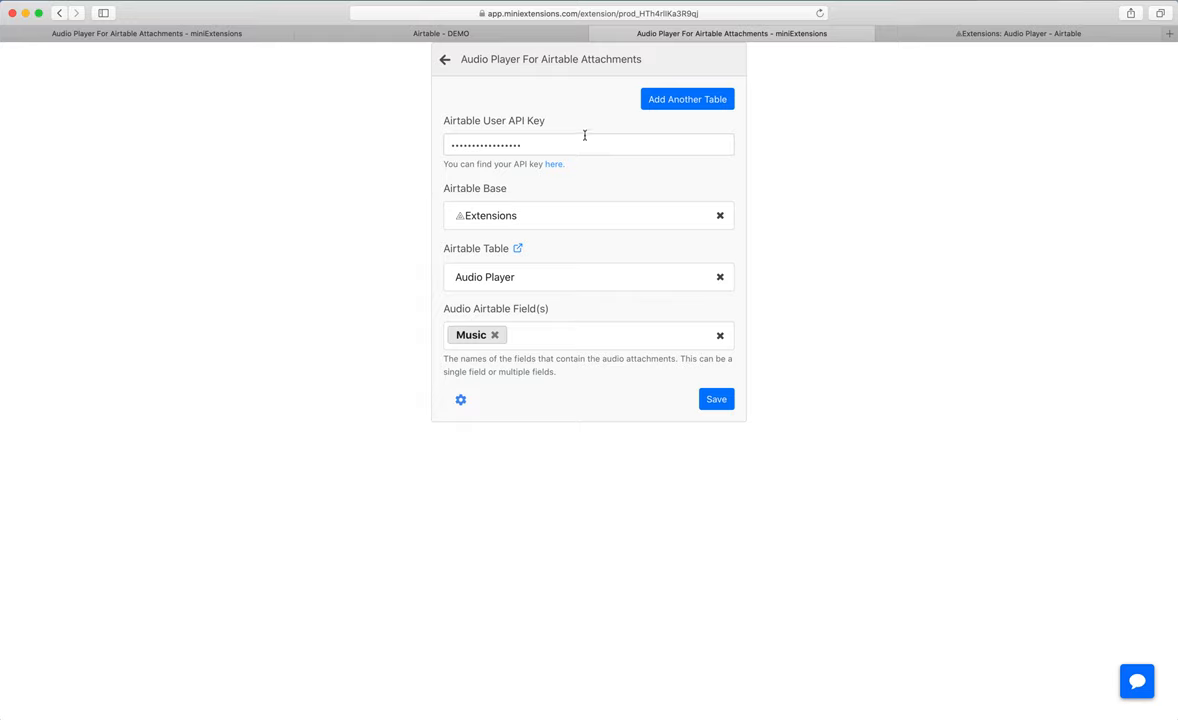
mouse_move(488, 164)
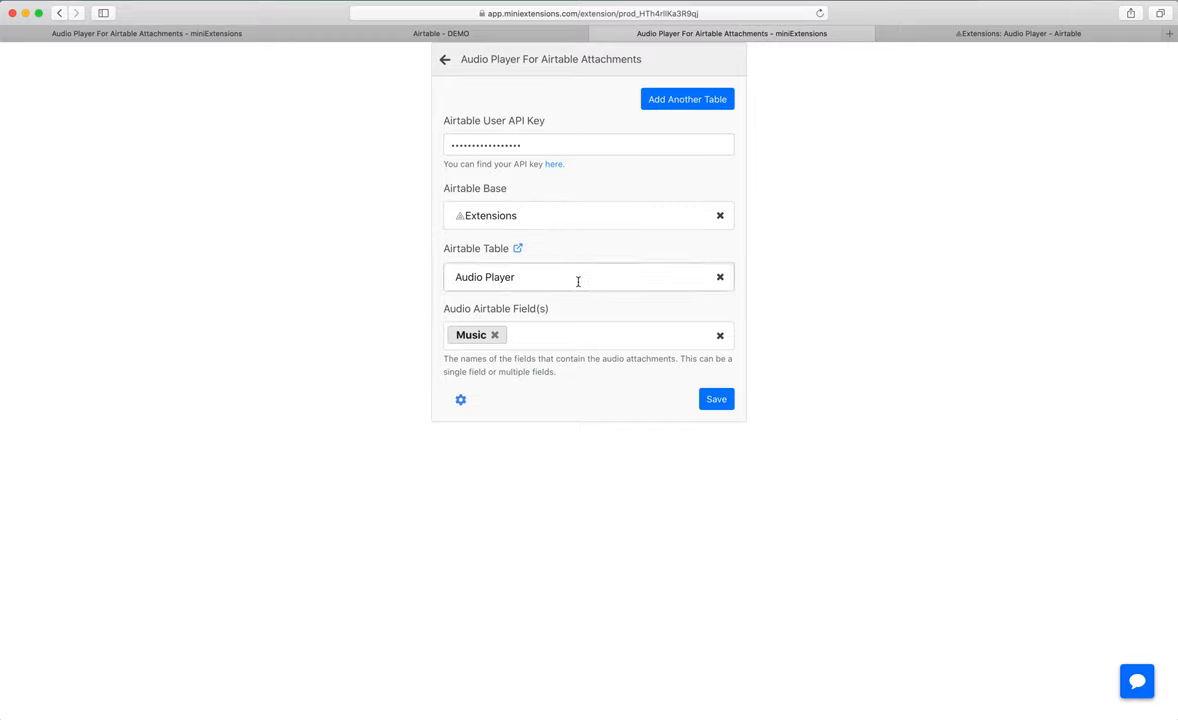
click(600, 336)
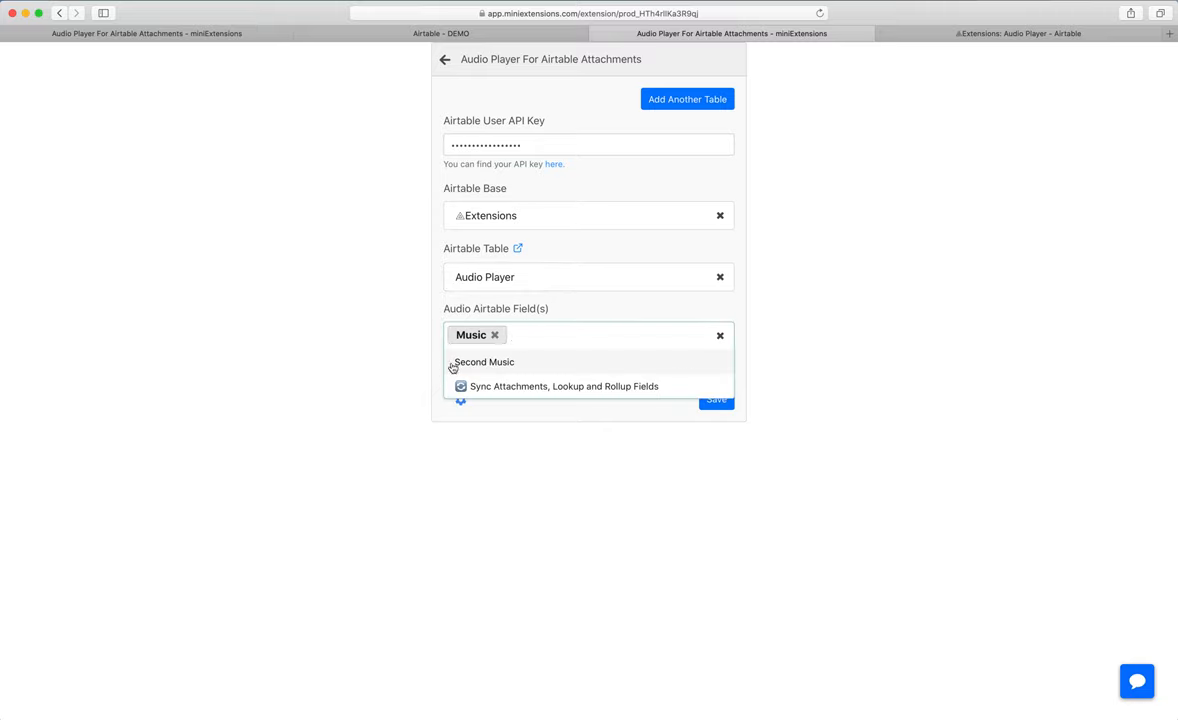
click(484, 362)
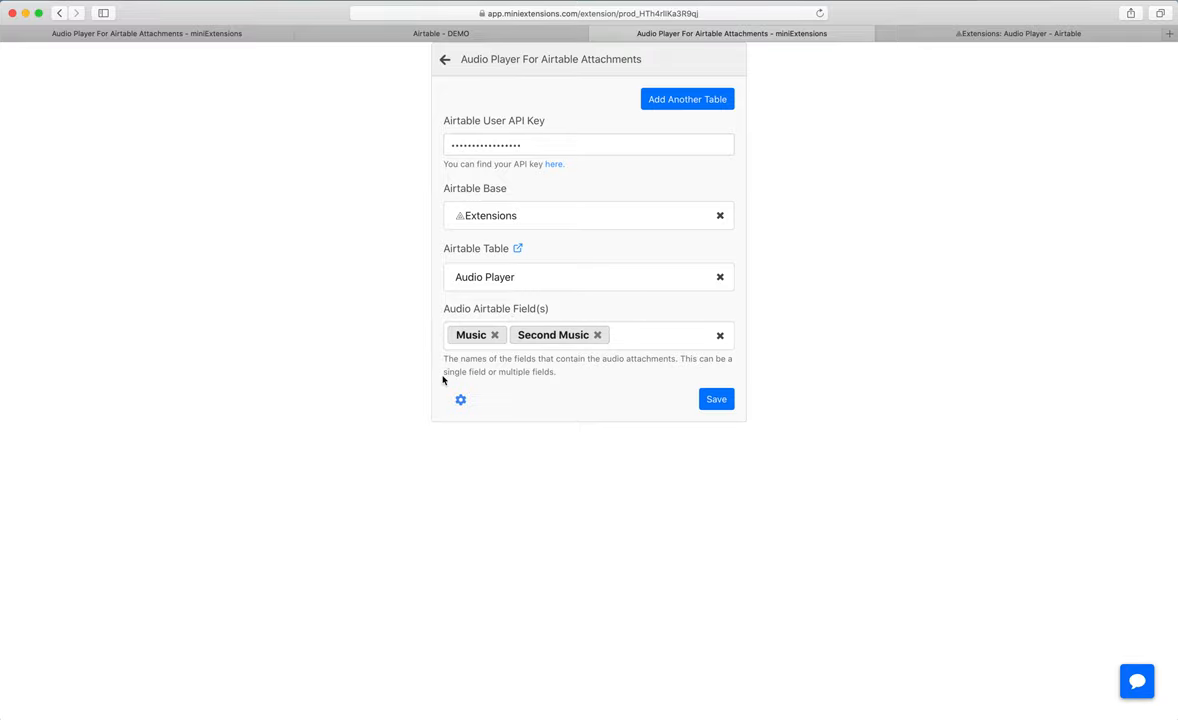
Save the audio player settings and copy the generated player-link formula.
click(440, 32)
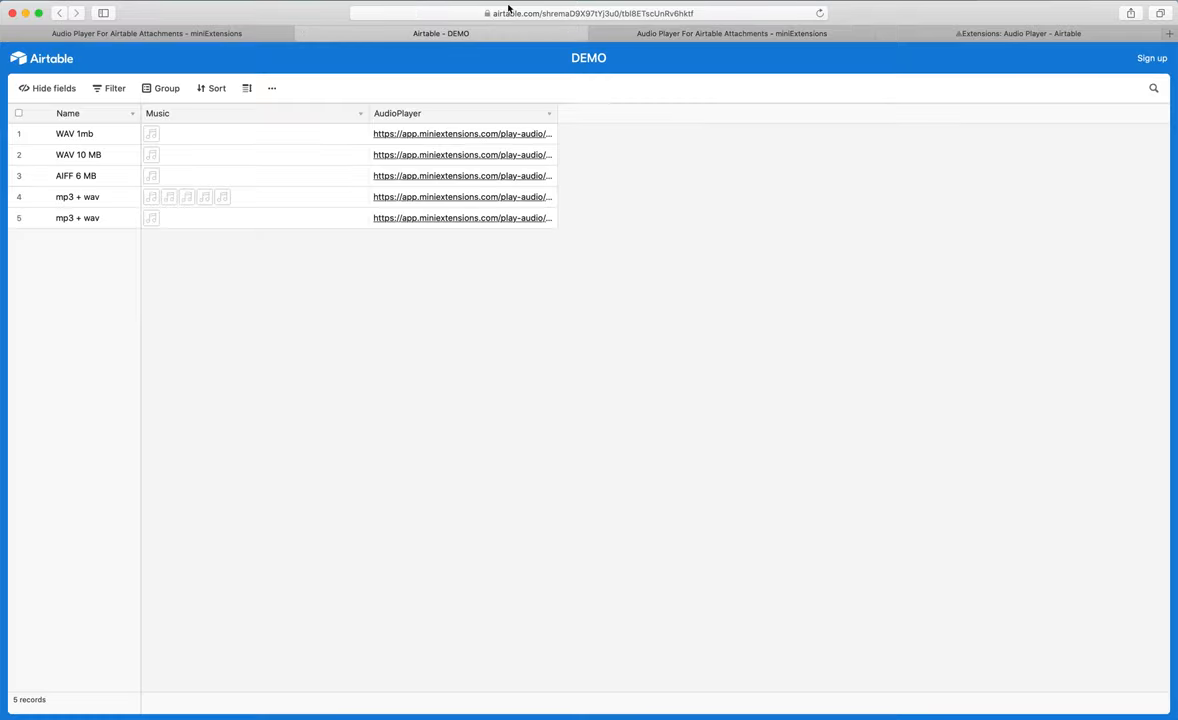
click(730, 32)
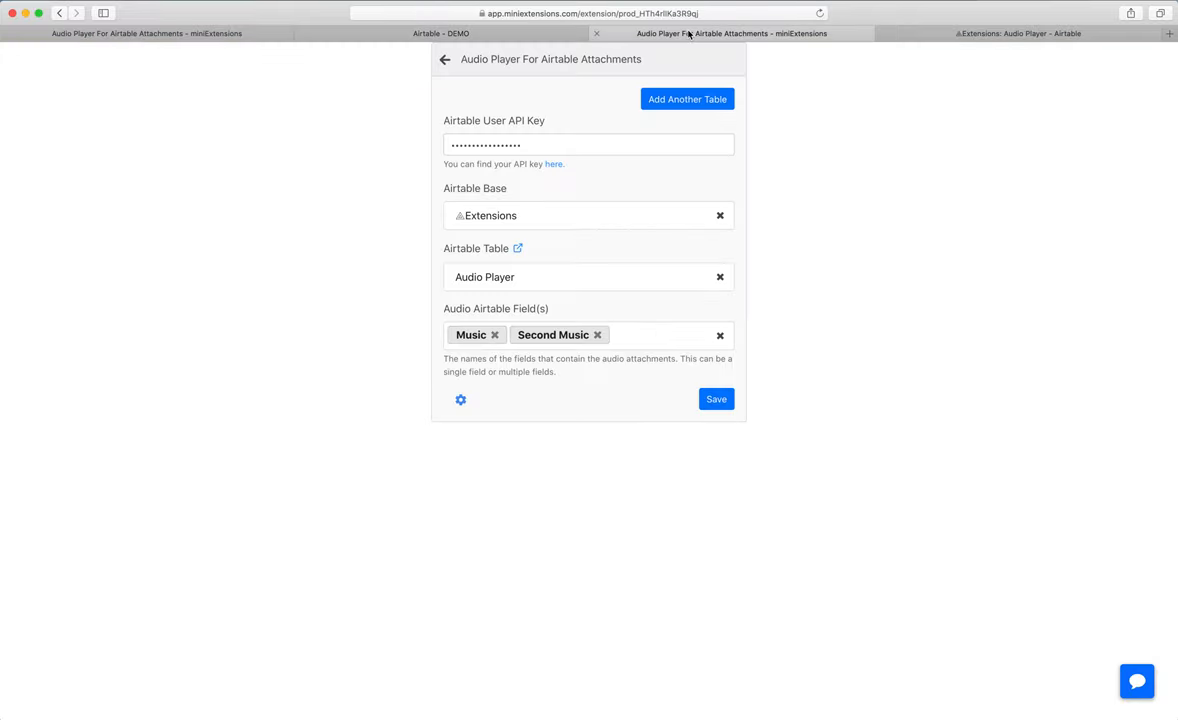
click(716, 400)
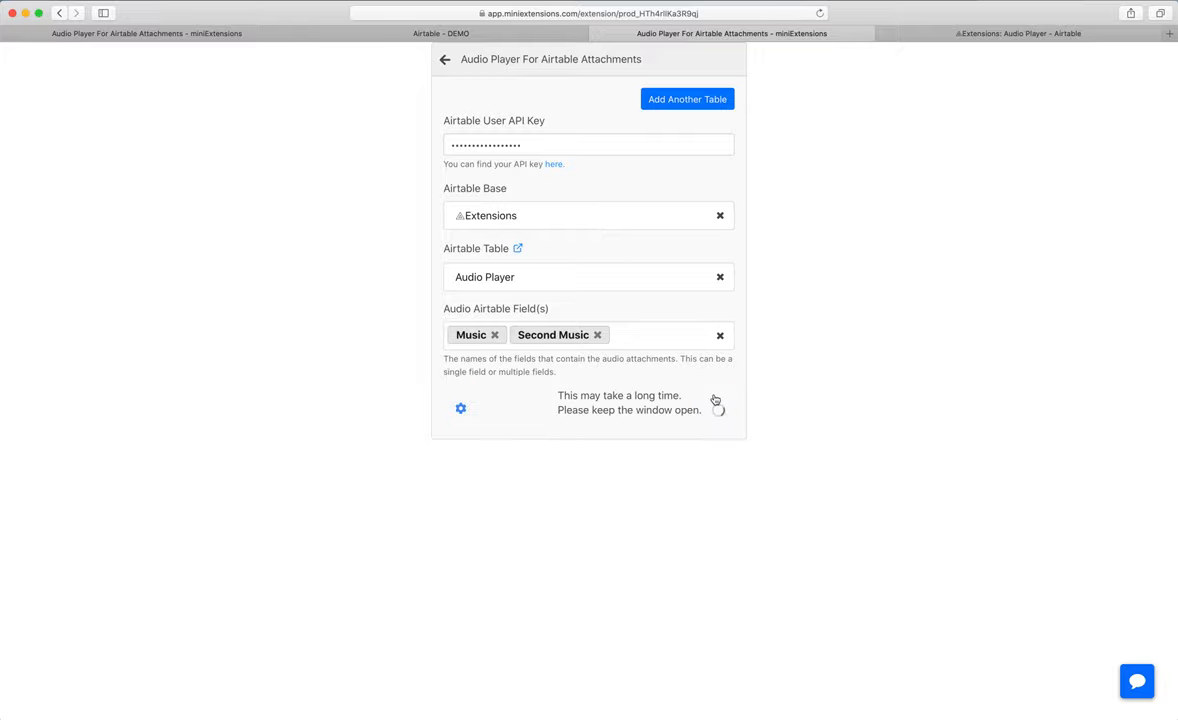
click(460, 408)
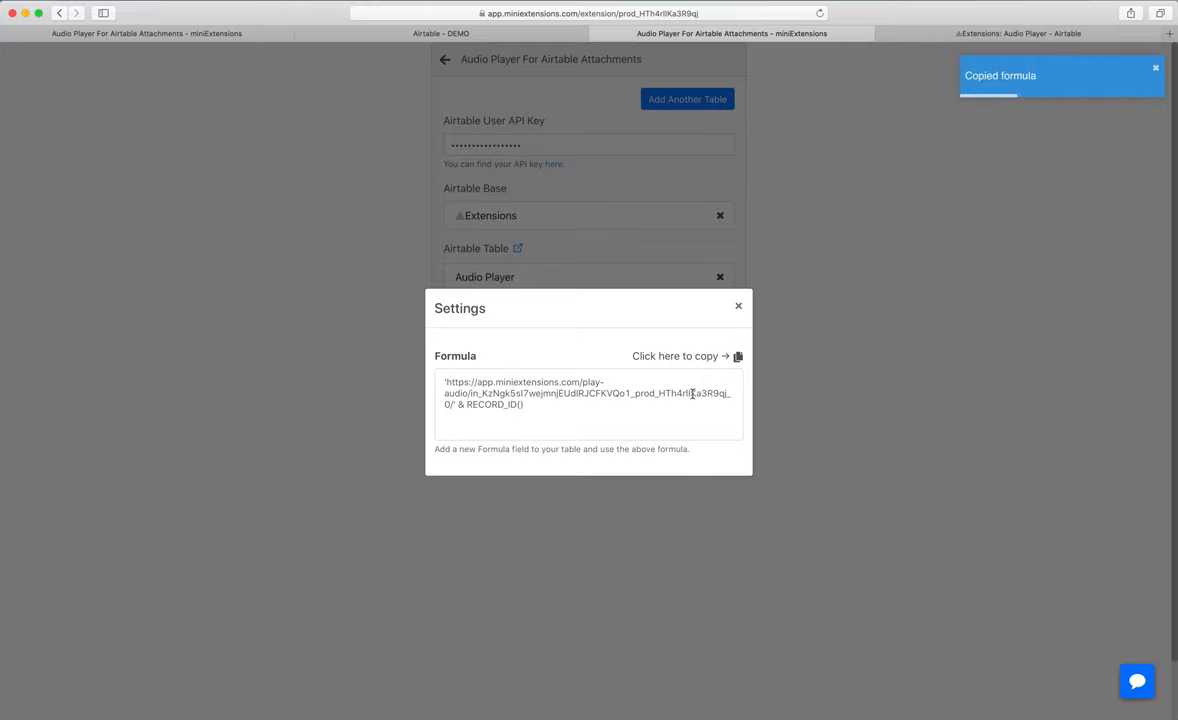
click(440, 32)
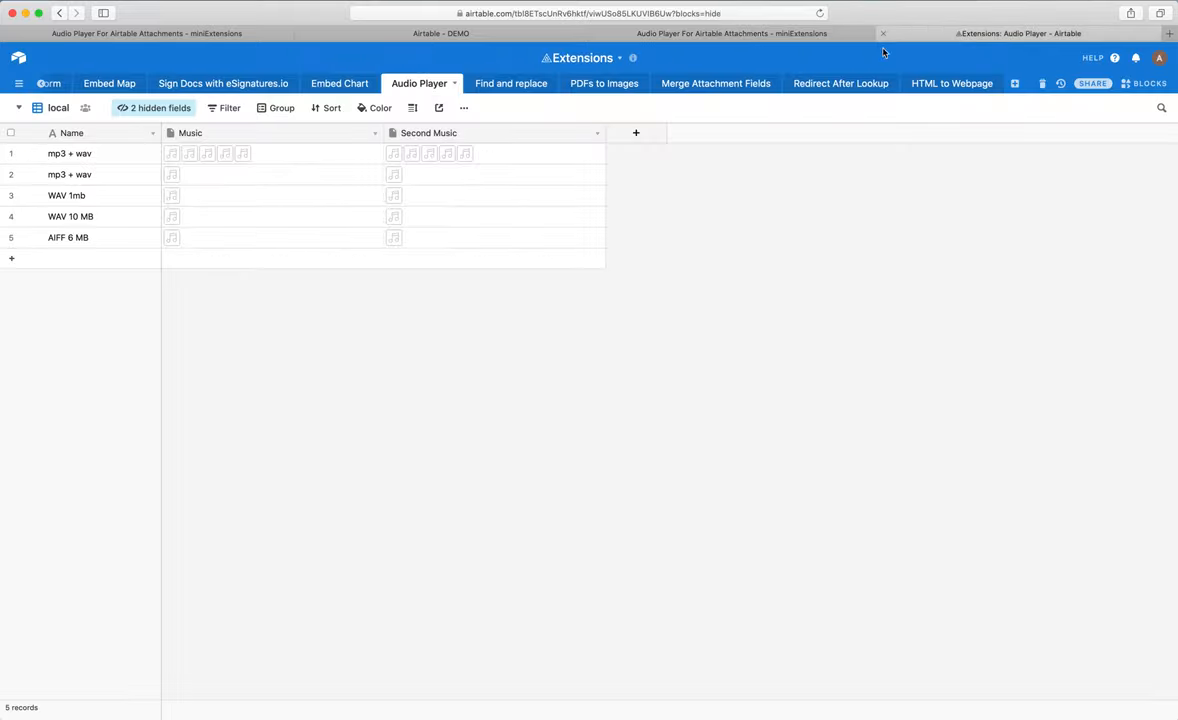
Add a Formula field named URL holding the copied player-link formula.
click(636, 132)
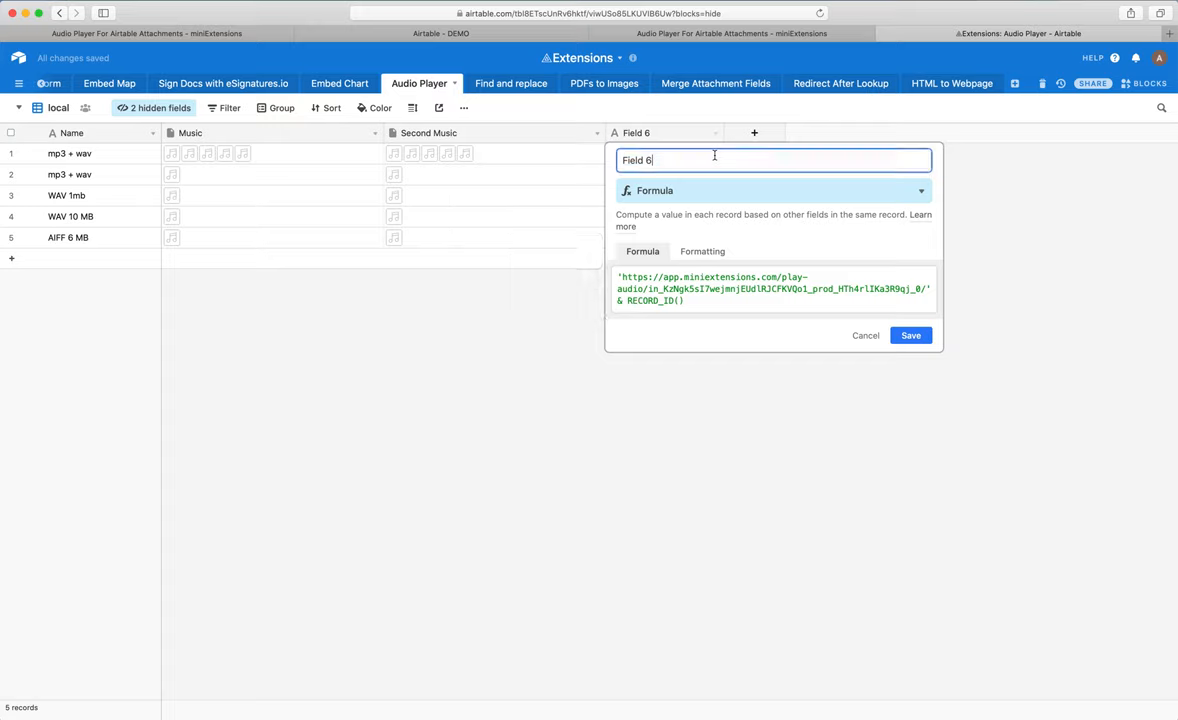
click(908, 336)
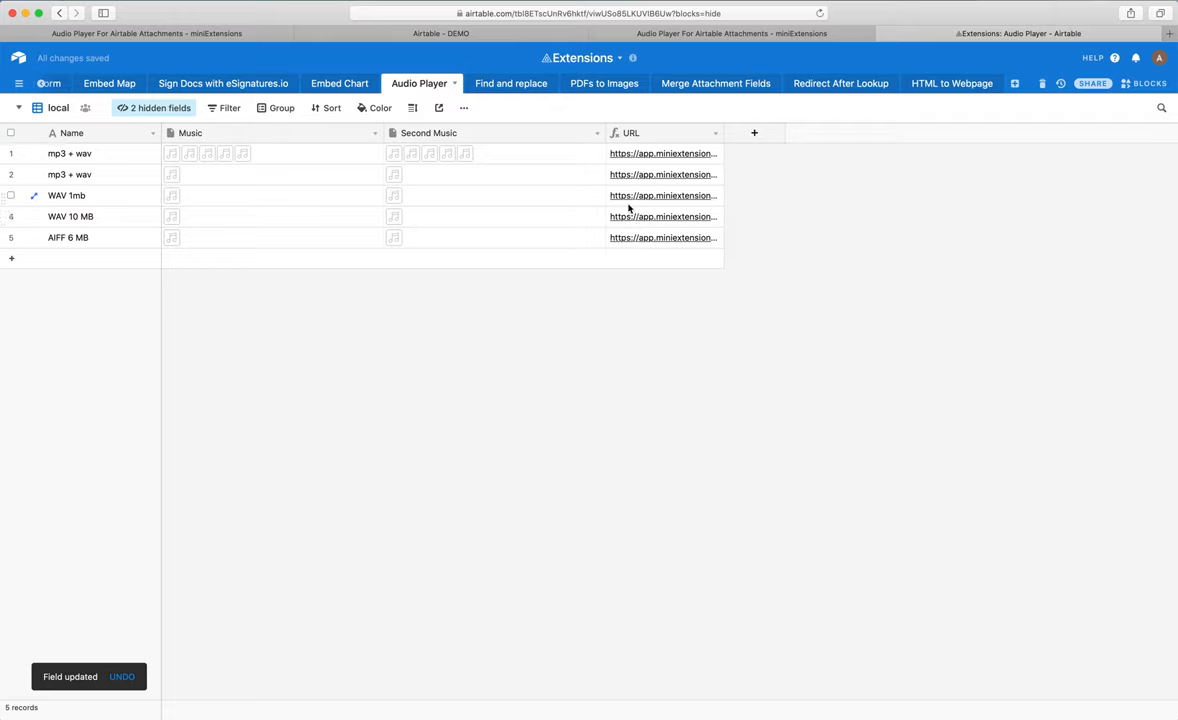
mouse_move(650, 196)
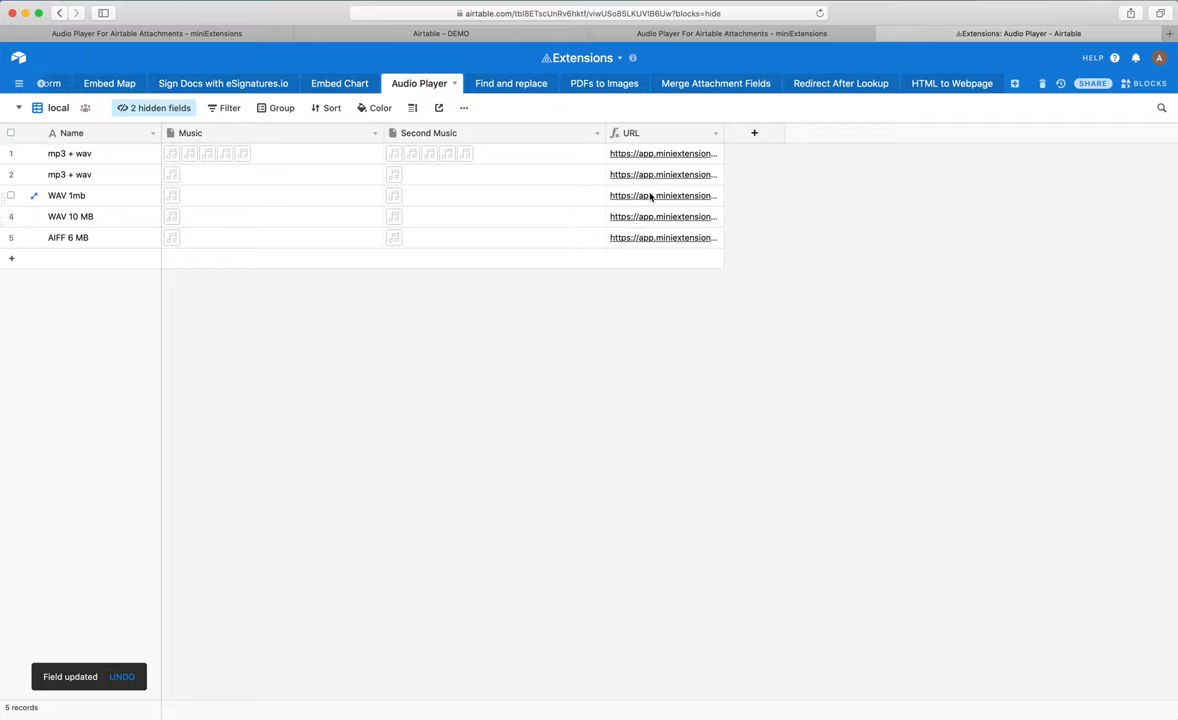